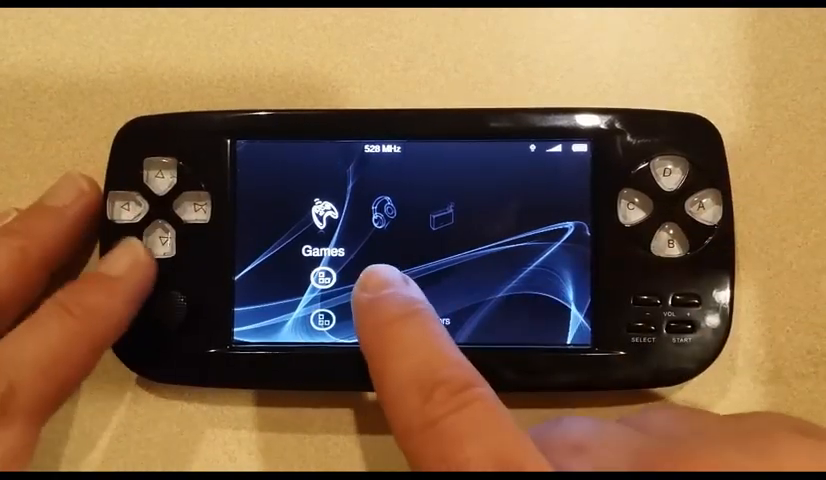
- Launch a Pokémon ROM through the GBA emulator entry in D-Menu's Games column
click(327, 268)
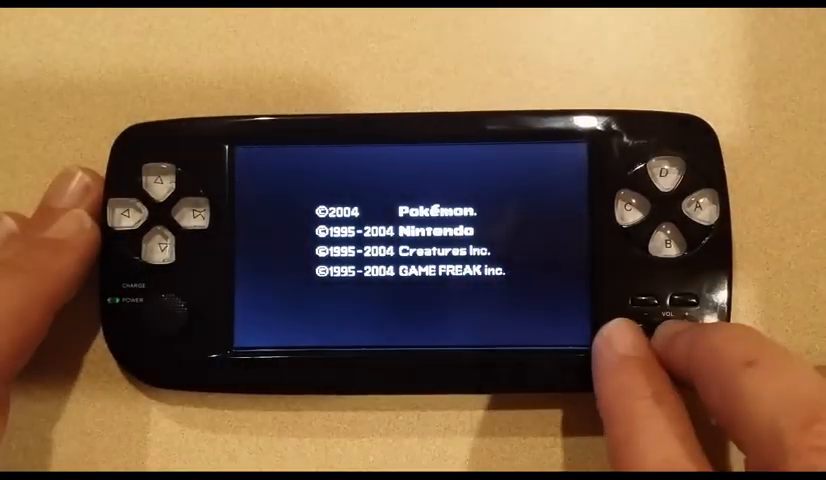
- Open the GBA emulator's Main Menu over the running Pokémon copyright screen
click(663, 177)
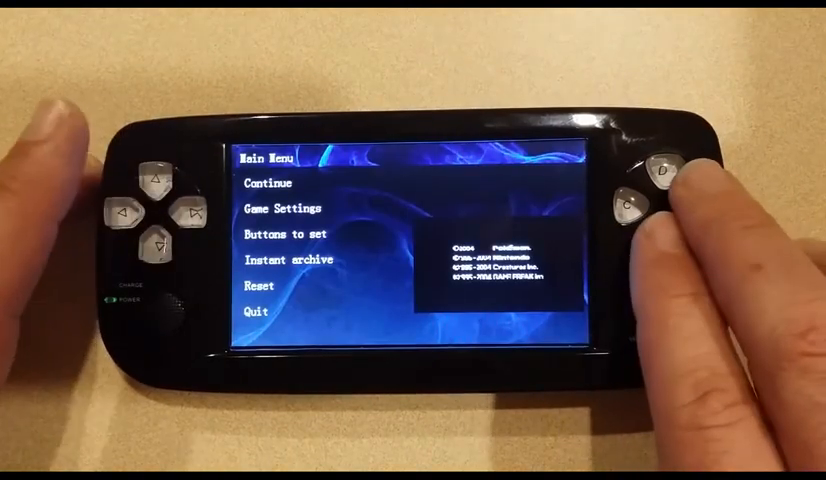